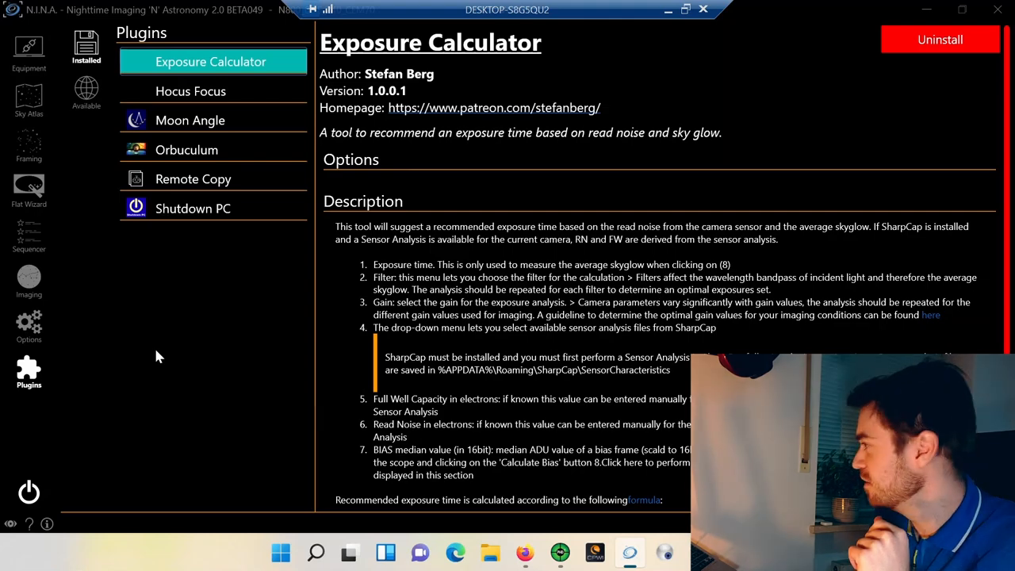
mouse_move(167, 357)
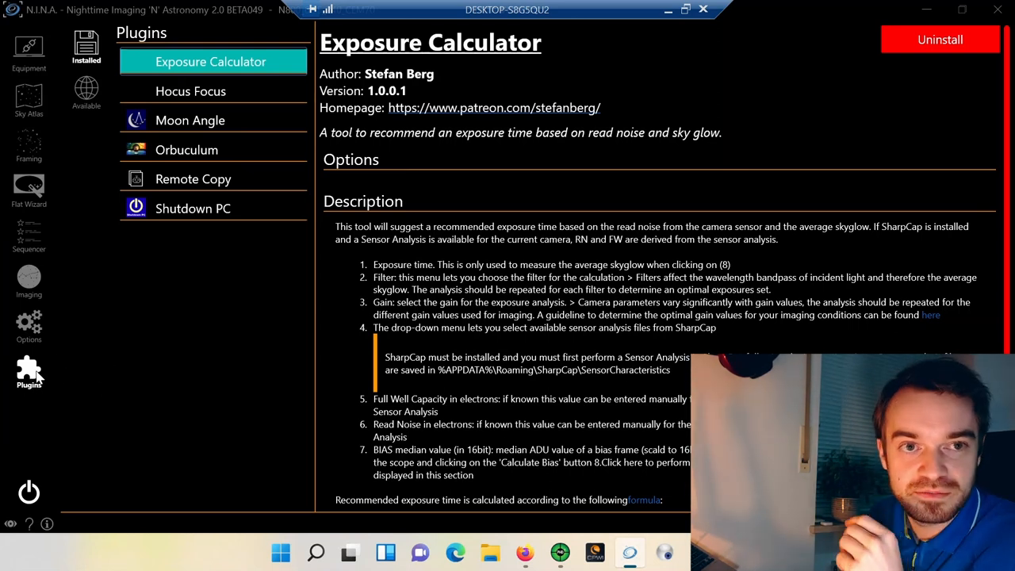
mouse_move(78, 388)
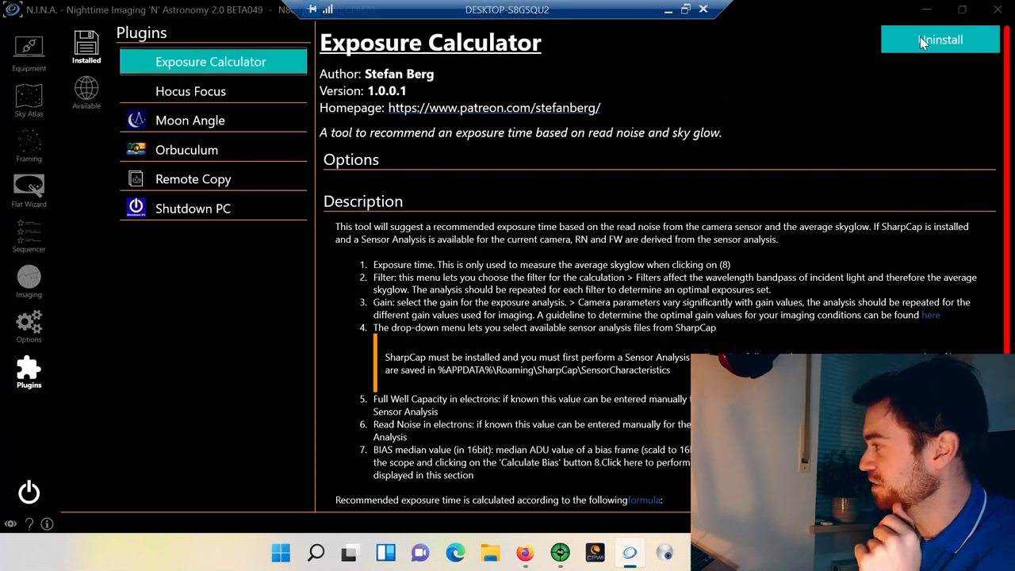
Scroll down through the Exposure Calculator plugin description to its exposure-time formula
scroll("down", 3)
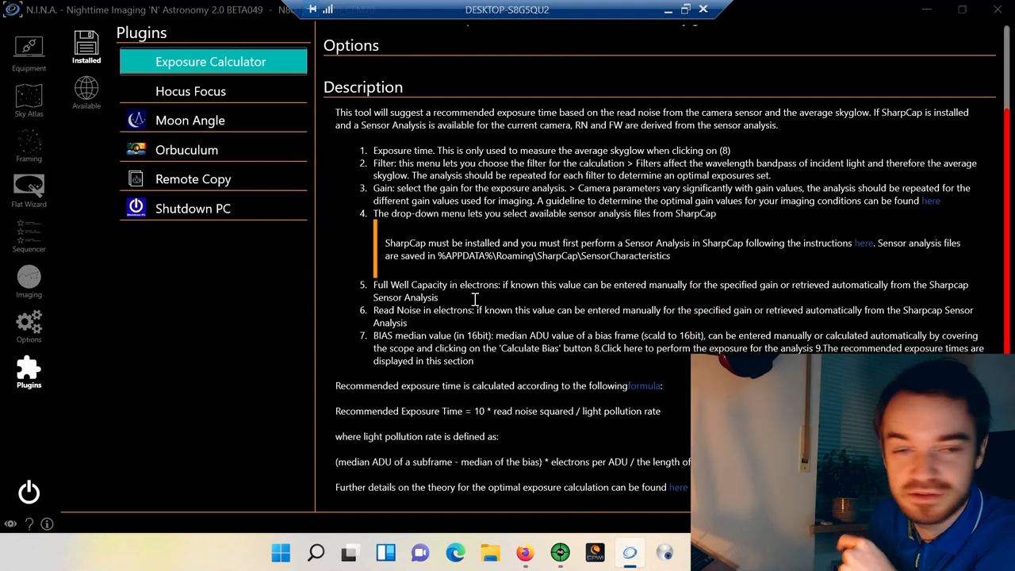
scroll("down", 3)
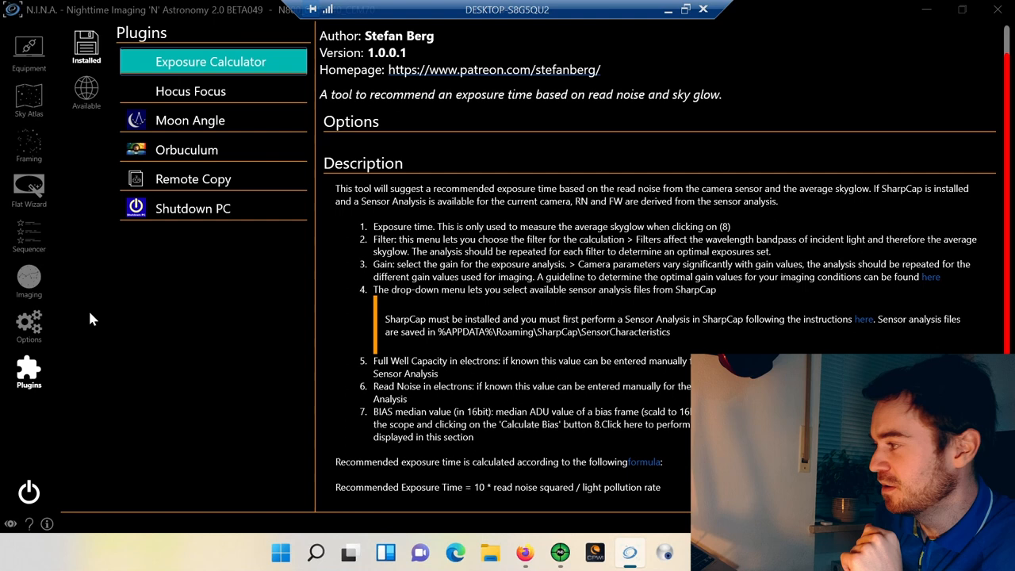
mouse_move(28, 278)
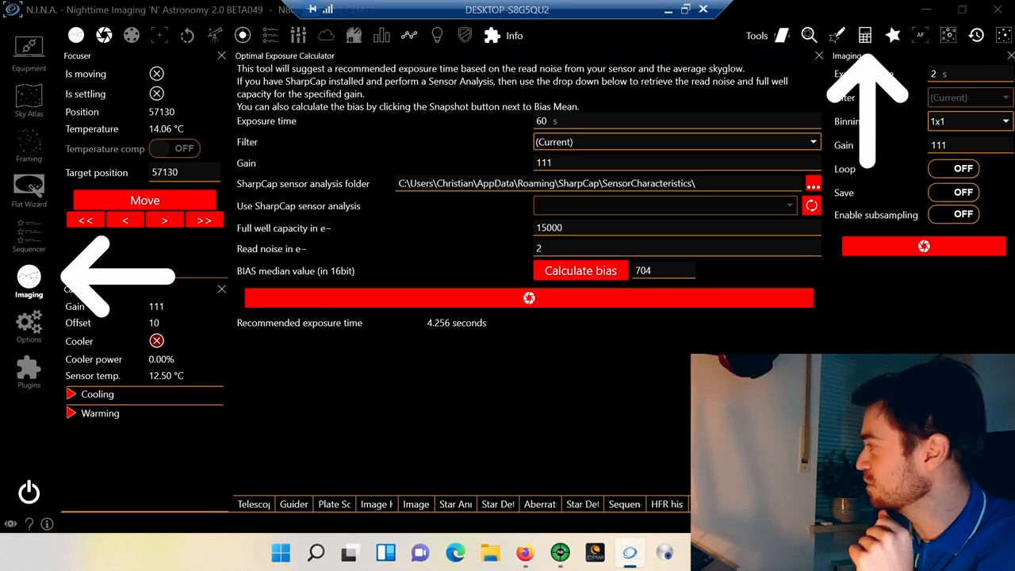
Go to the Imaging screen and show the Optimal Exposure Calculator panel
left_click(256, 503)
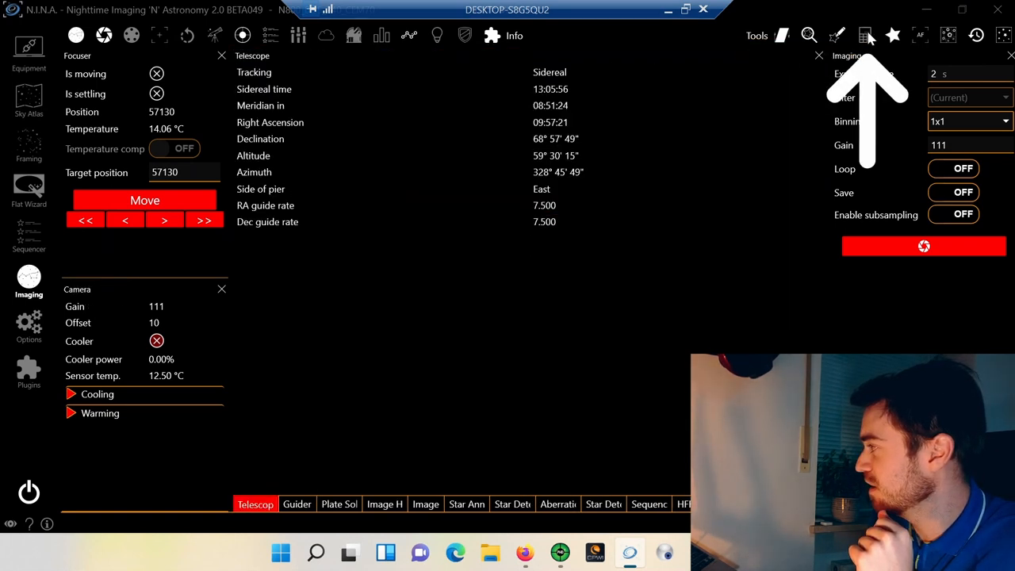
left_click(868, 35)
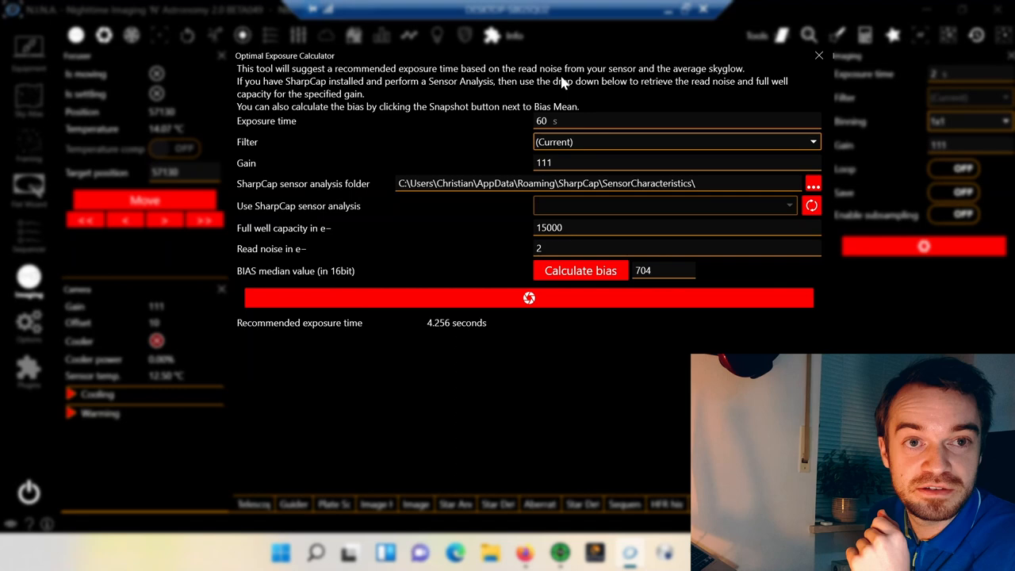
mouse_move(480, 297)
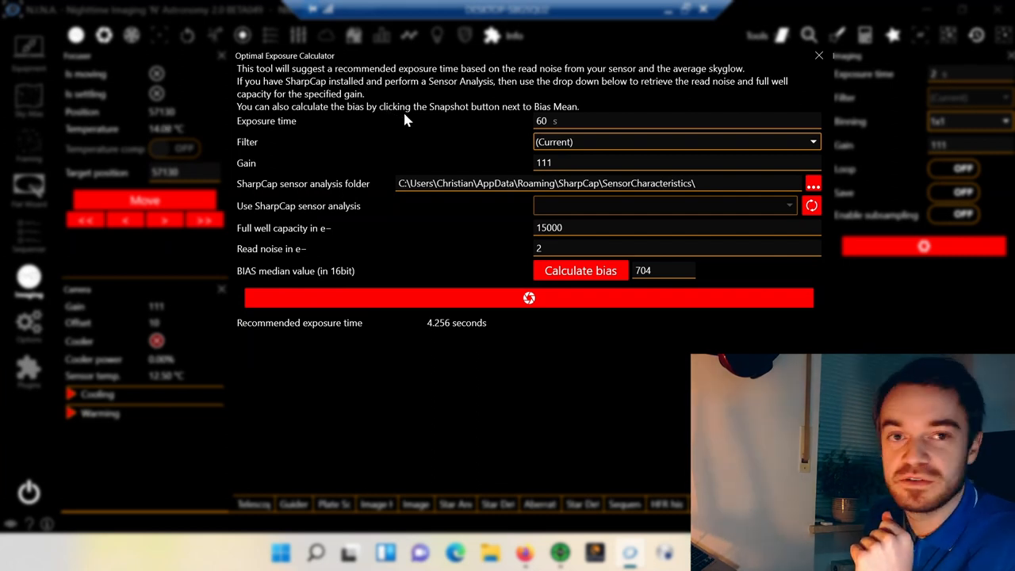
mouse_move(464, 99)
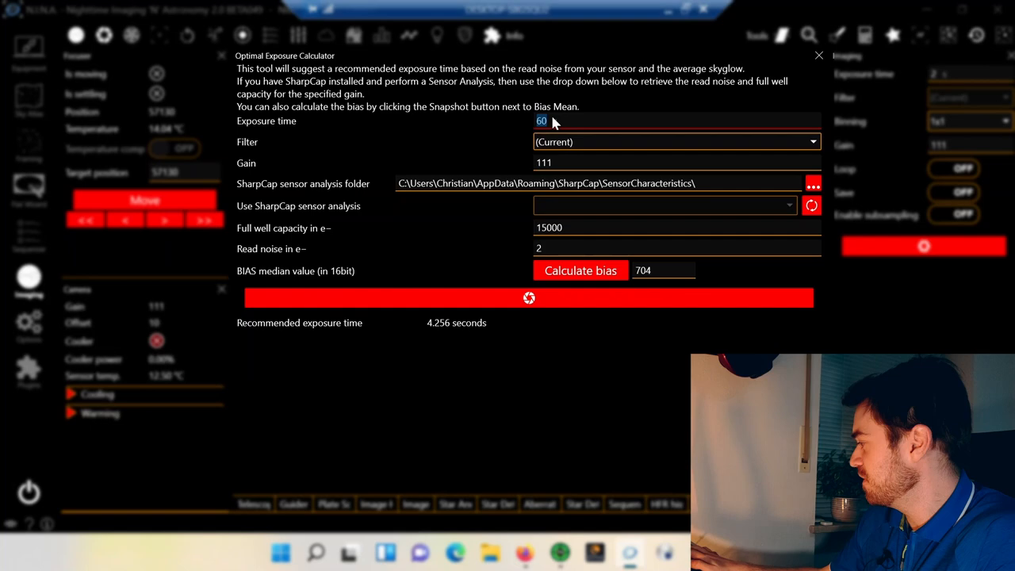
Enter 30 as the calculator's exposure time
type("30")
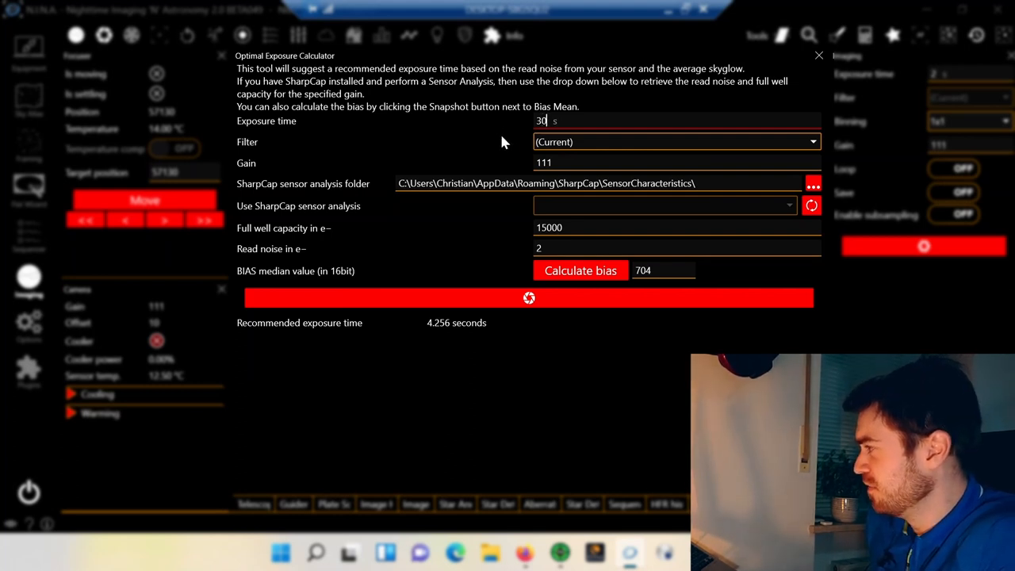
mouse_move(521, 144)
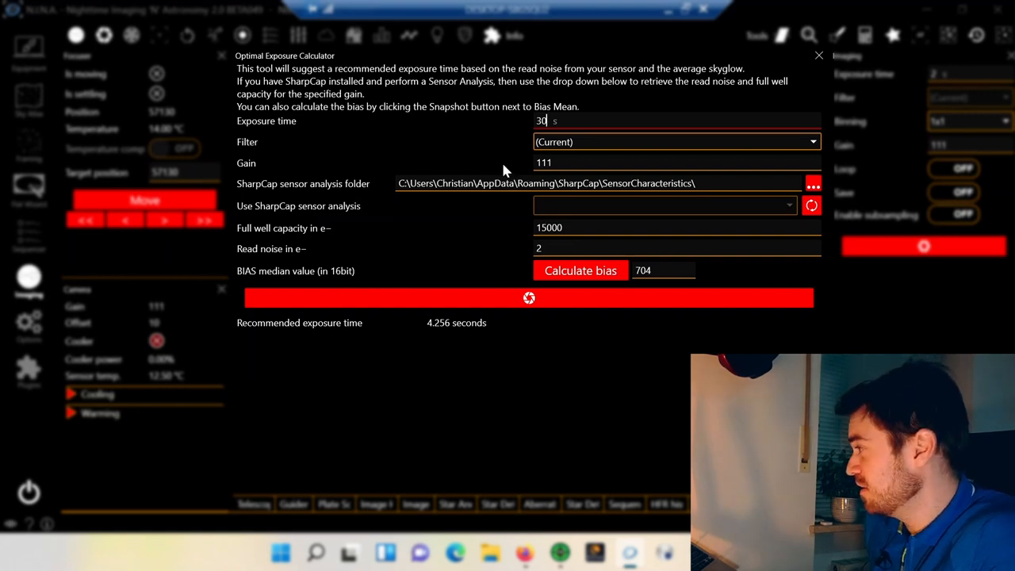
mouse_move(478, 154)
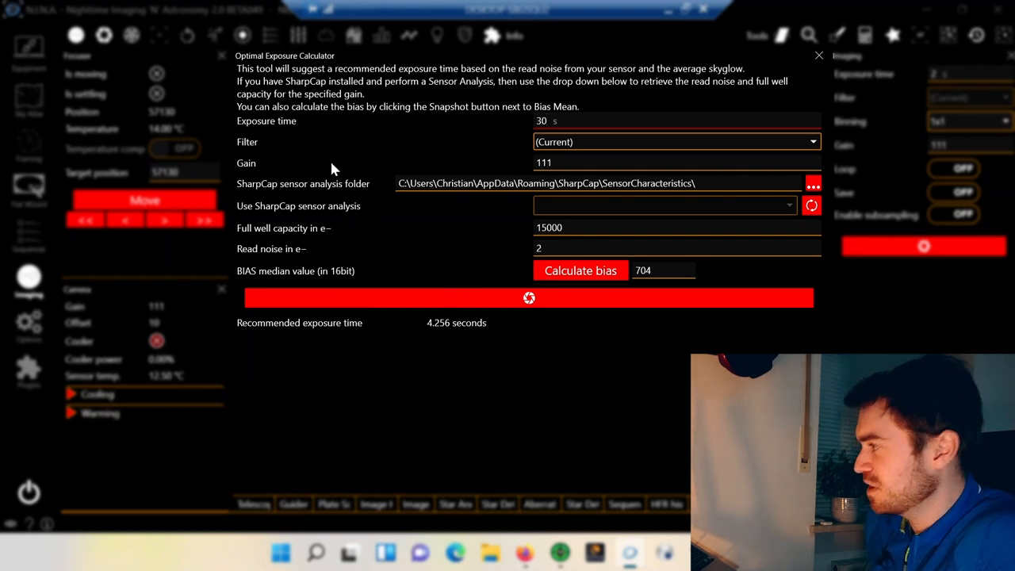
mouse_move(373, 278)
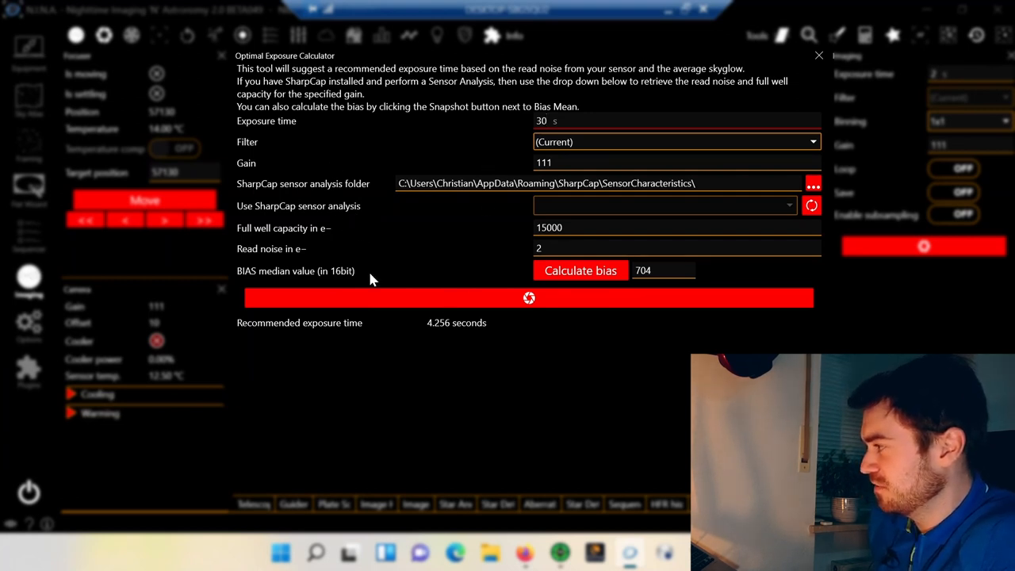
mouse_move(420, 277)
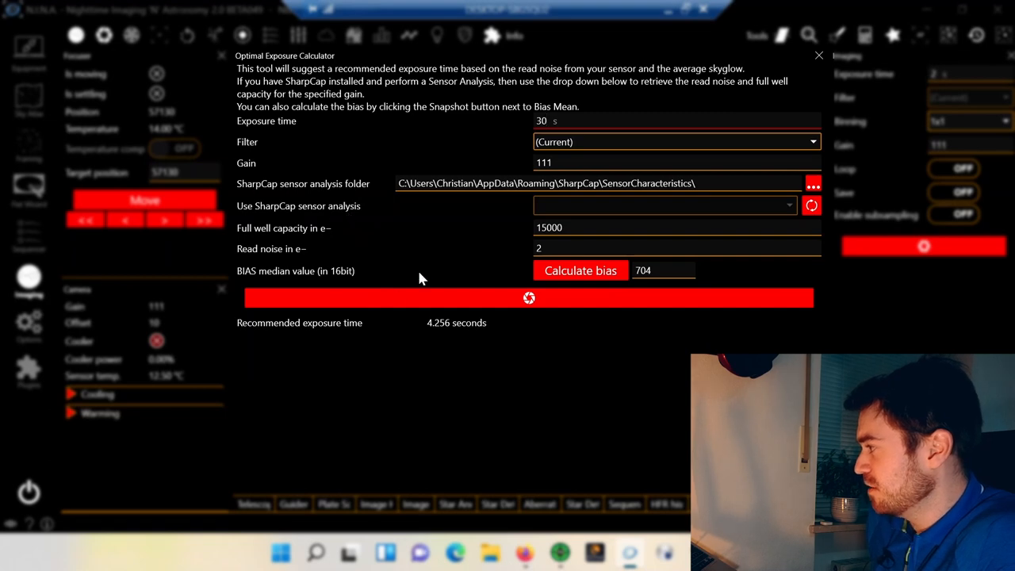
mouse_move(580, 270)
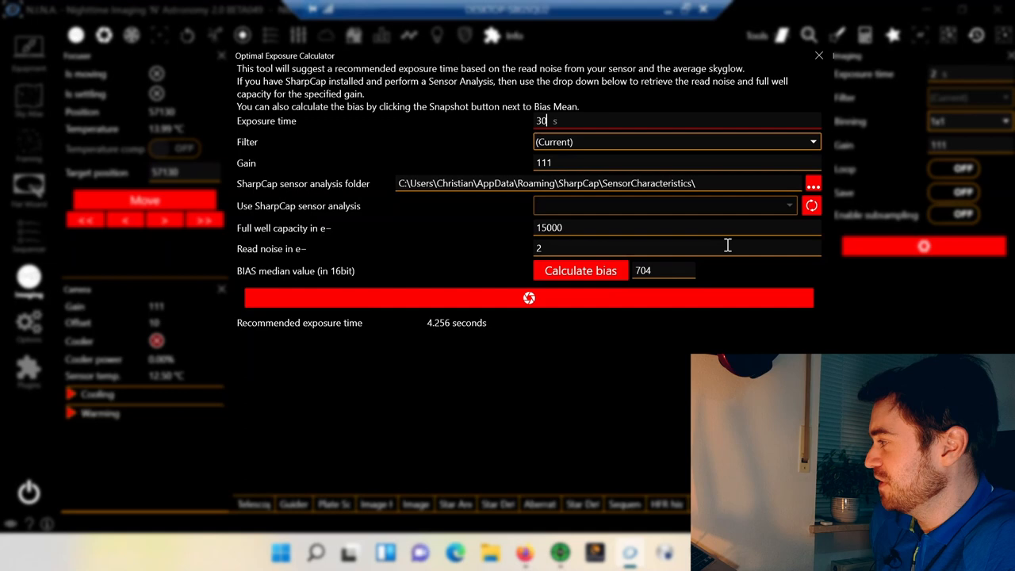
mouse_move(294, 283)
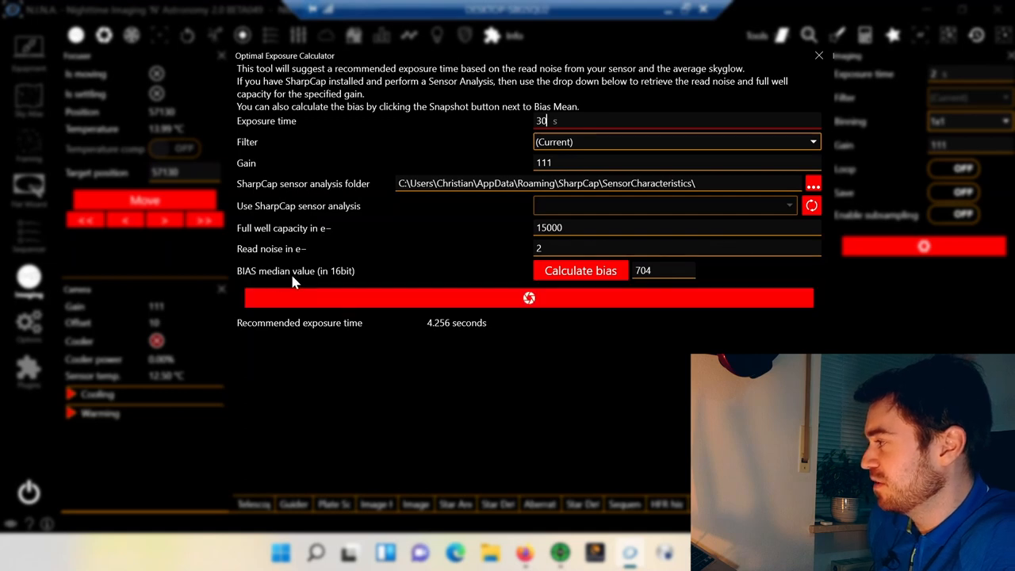
mouse_move(361, 278)
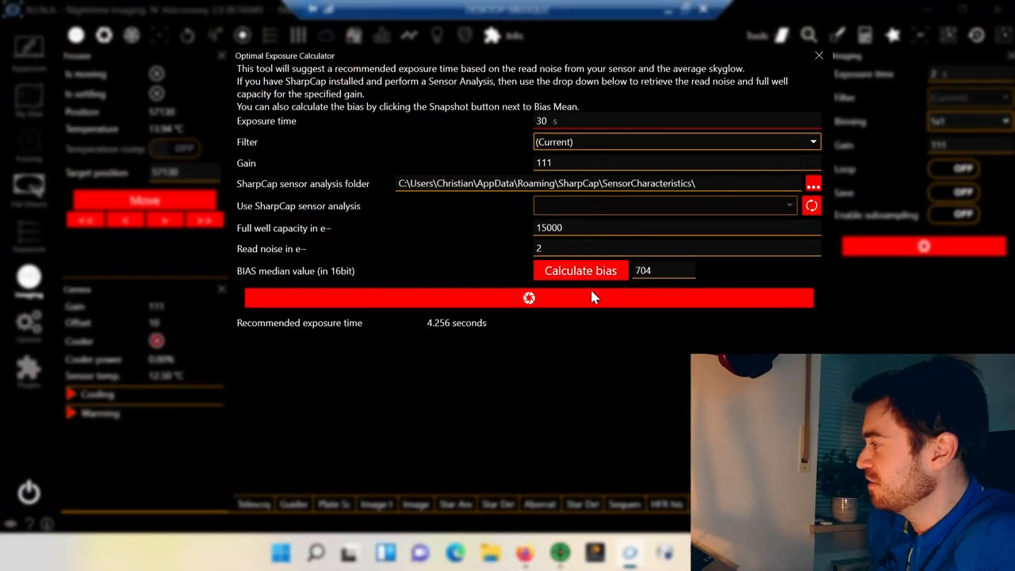
mouse_move(485, 267)
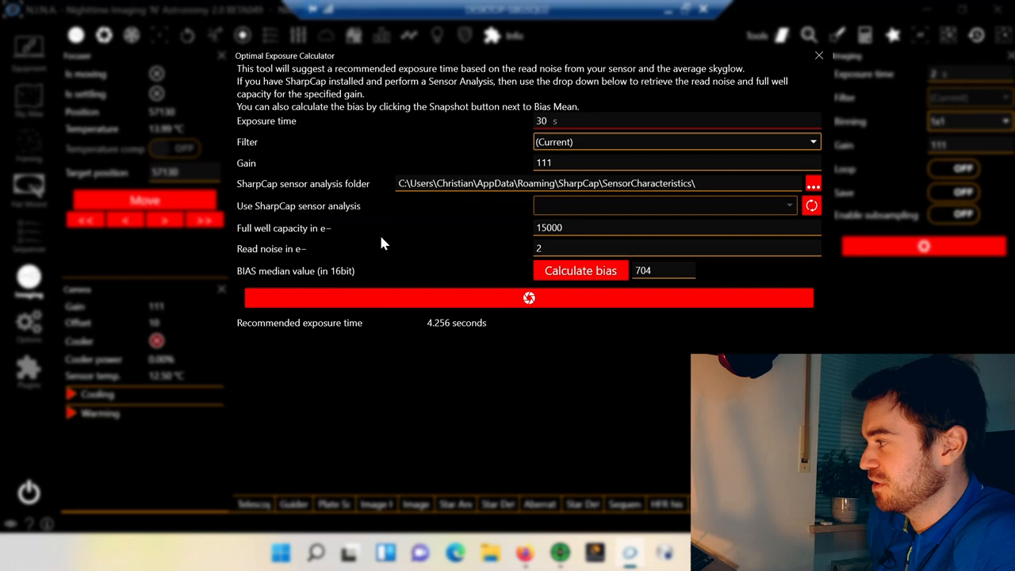
mouse_move(253, 262)
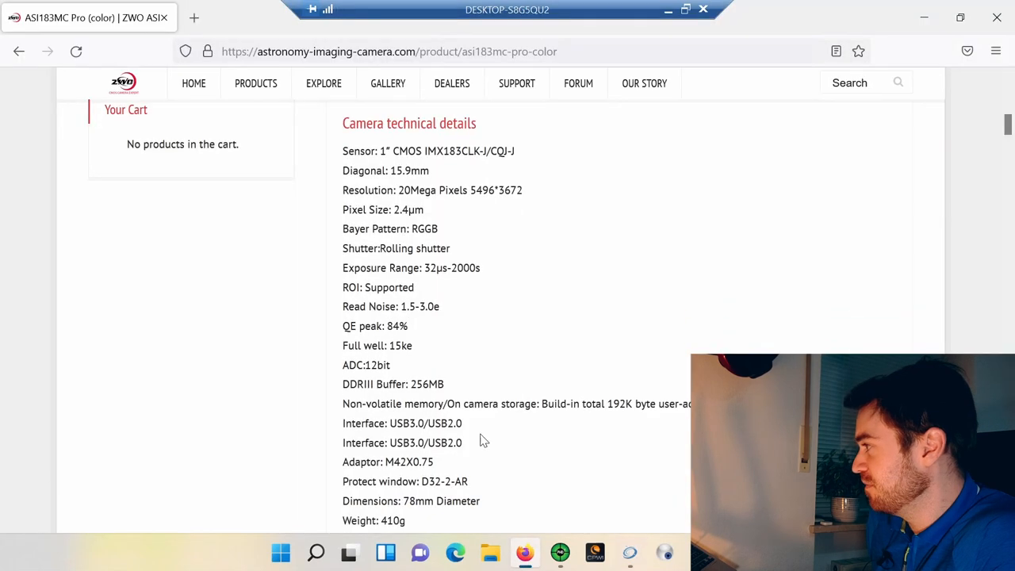
Scroll to the ASI183MC Pro specifications and highlight the 15ke full well value
scroll("up", 3)
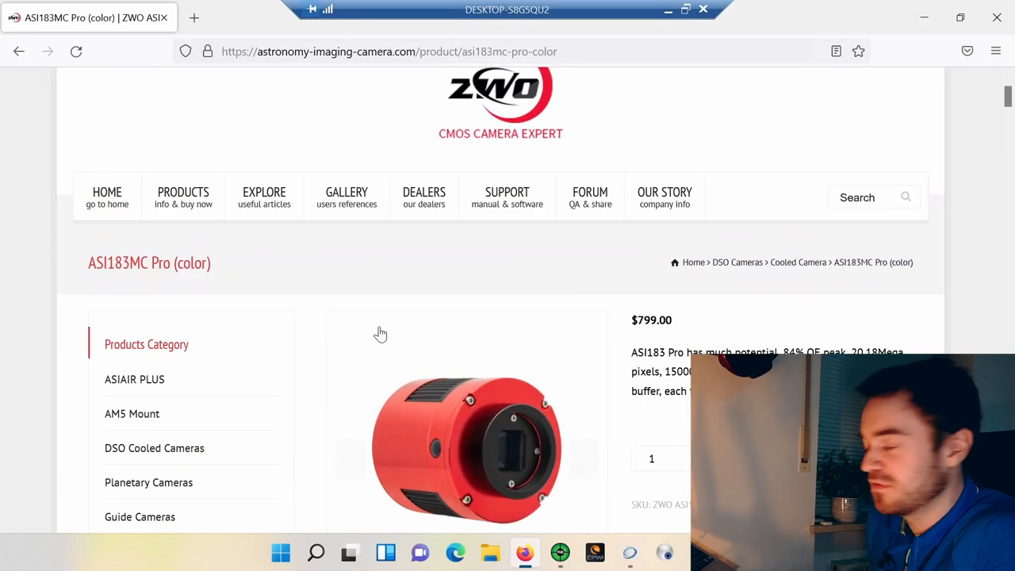
mouse_move(590, 197)
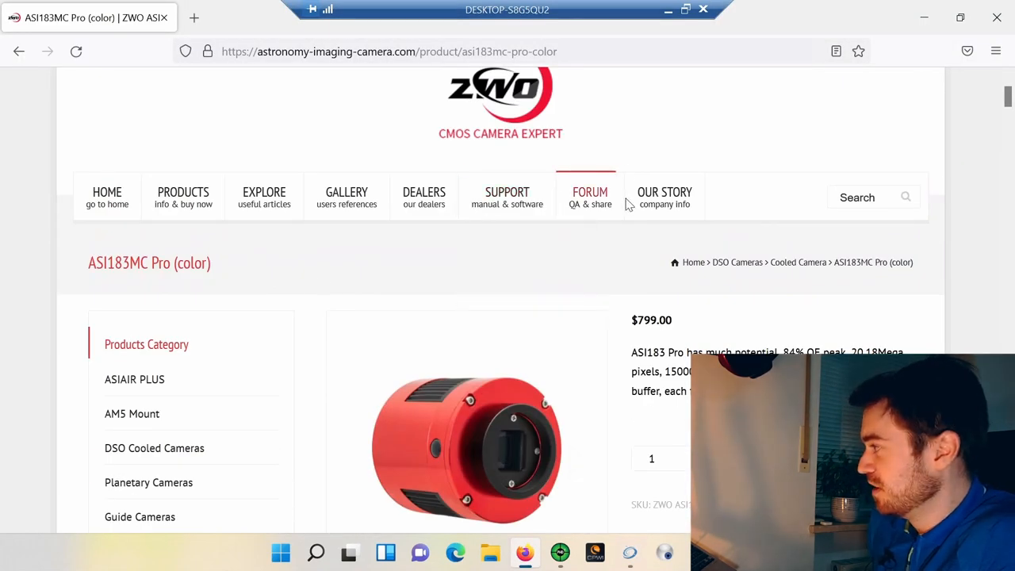
scroll("down", 3)
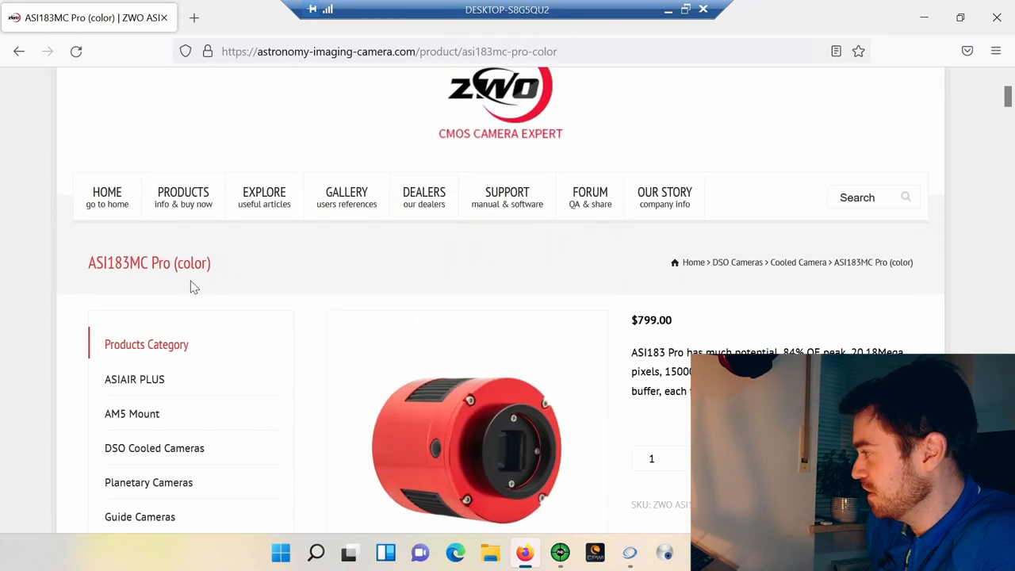
scroll("down", 3)
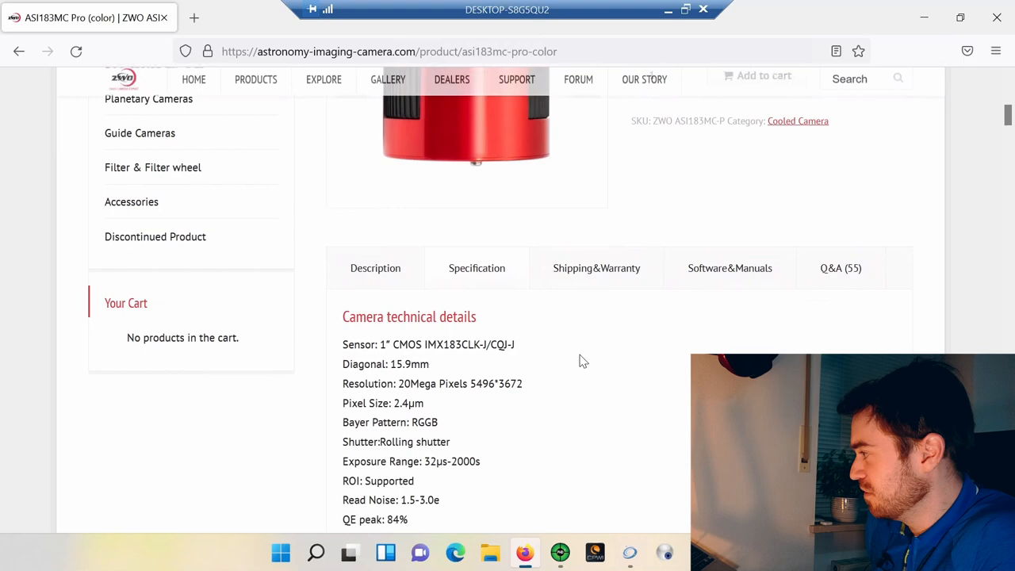
scroll("down", 3)
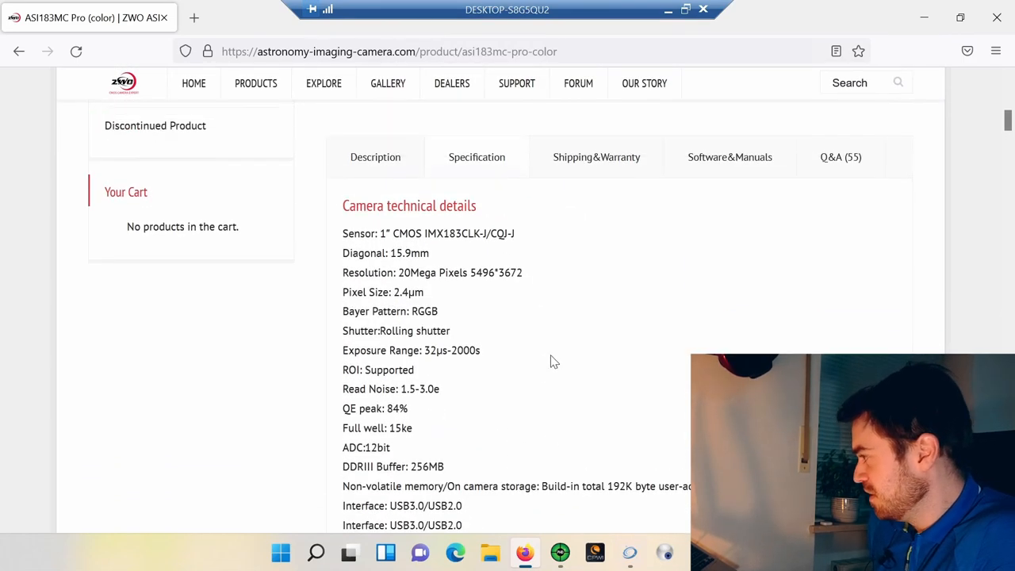
scroll("down", 3)
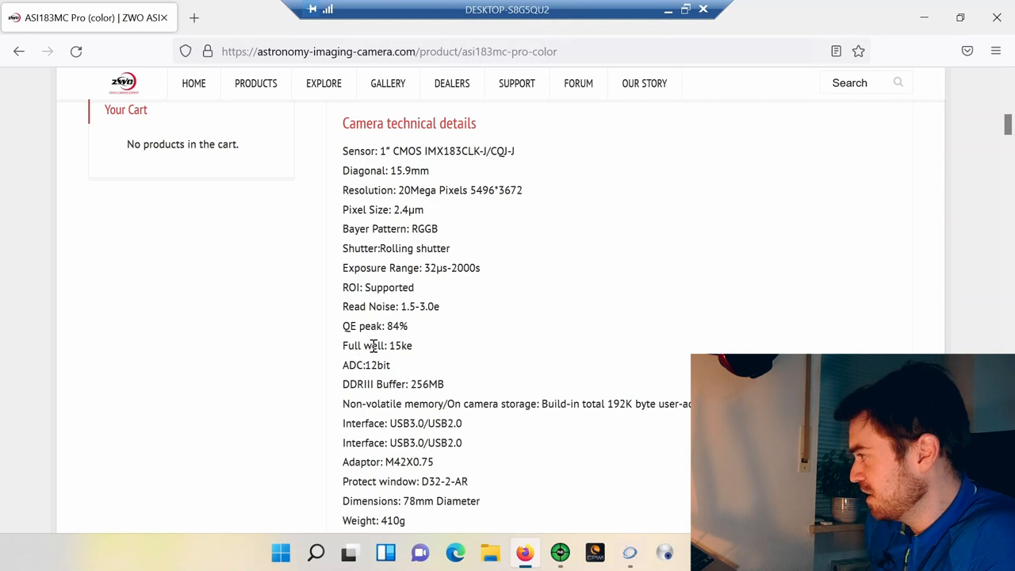
double_click(397, 346)
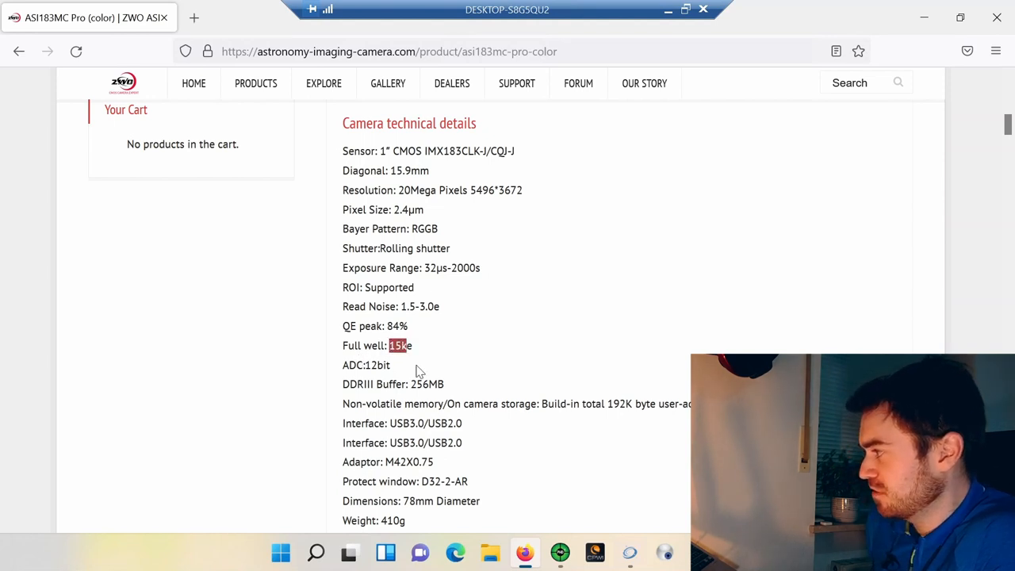
mouse_move(382, 331)
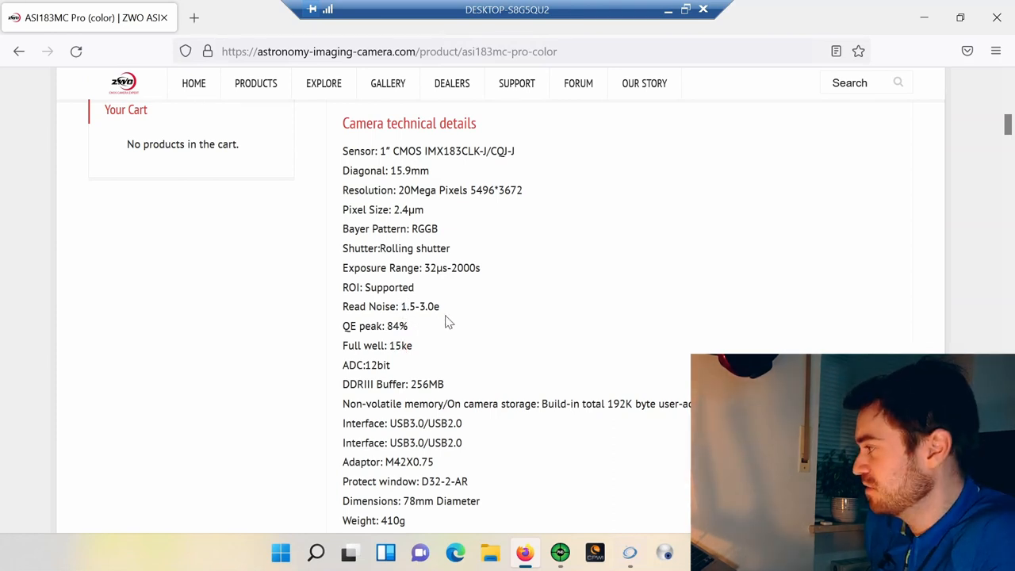
mouse_move(924, 17)
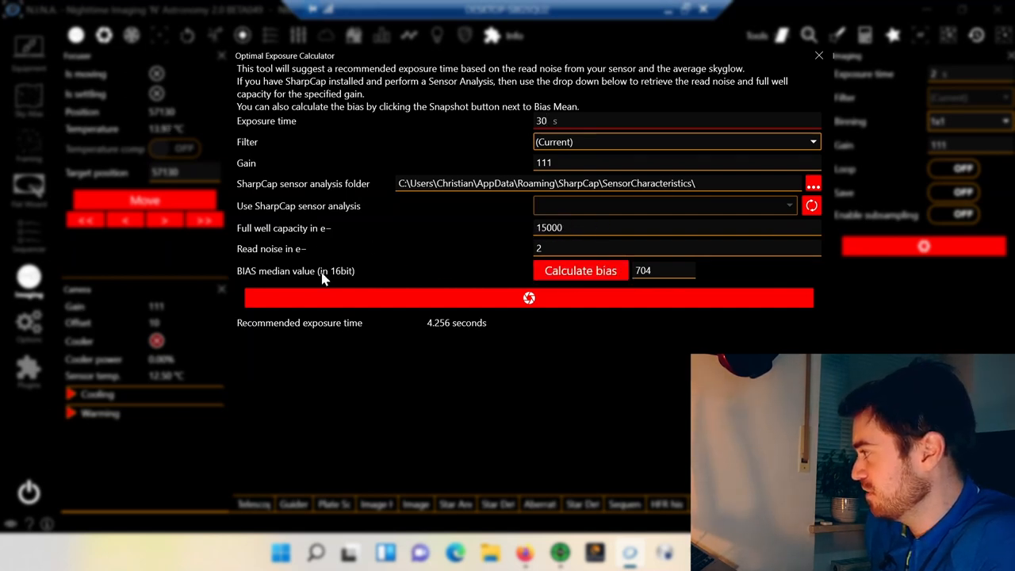
mouse_move(258, 253)
type("3")
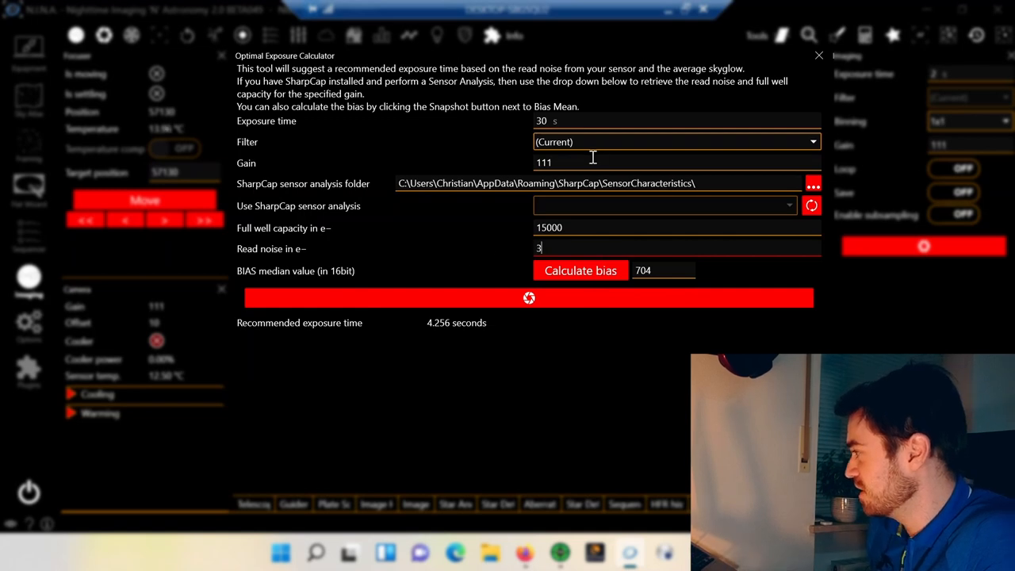
mouse_move(476, 308)
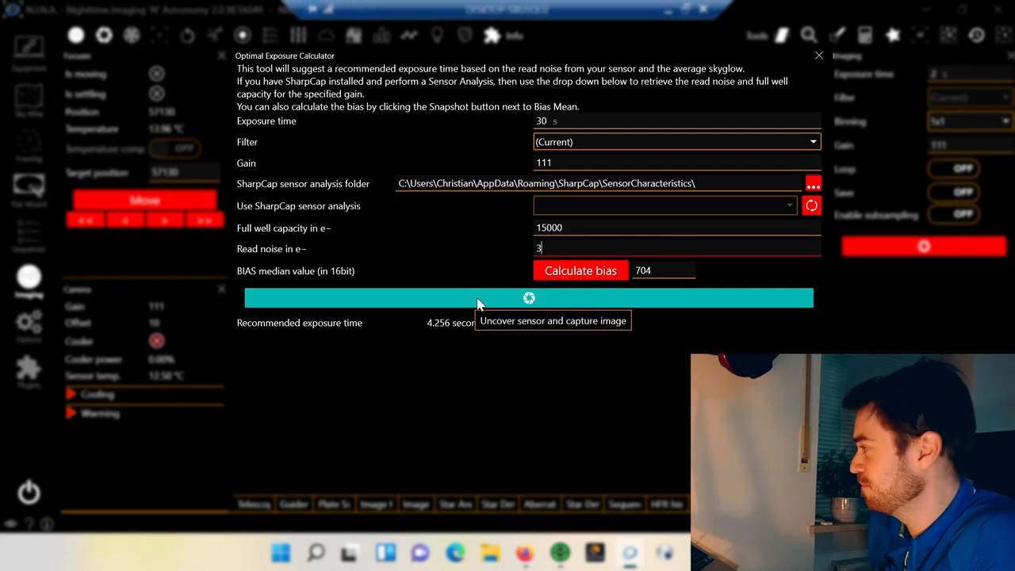
Capture a 30-second uncovered test frame to measure sky glow for the calculator
left_click(529, 298)
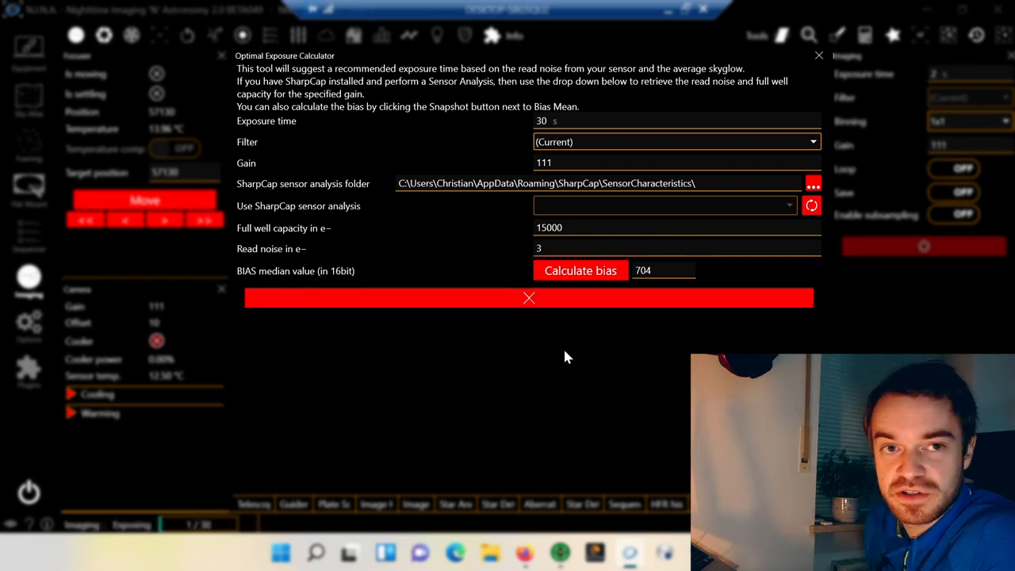
mouse_move(567, 345)
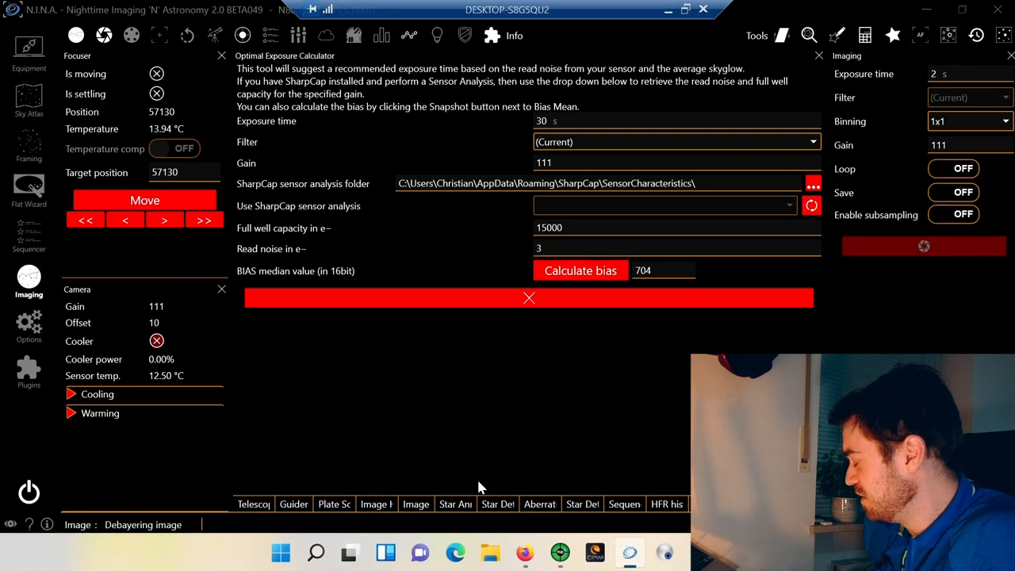
left_click(415, 504)
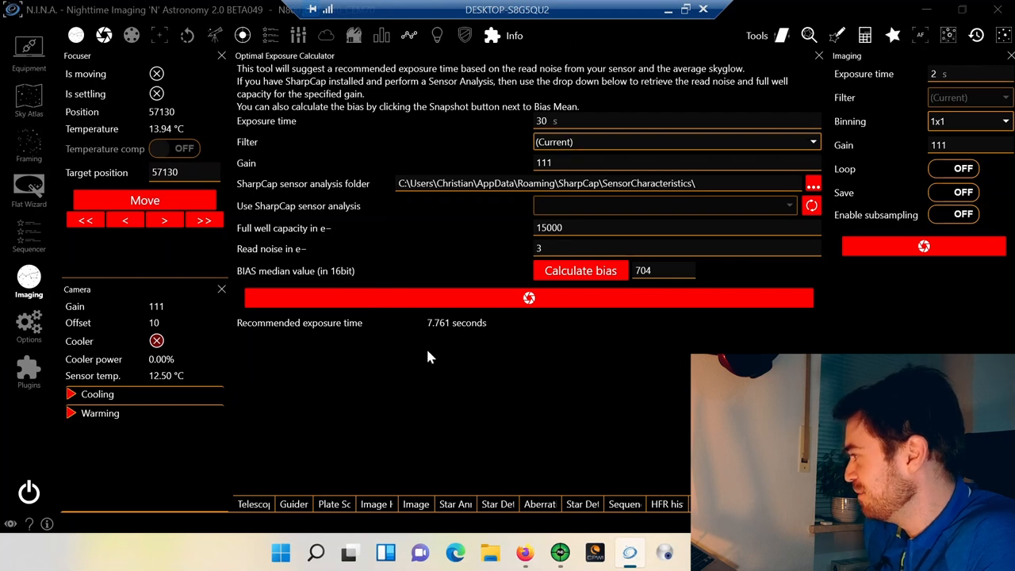
mouse_move(434, 348)
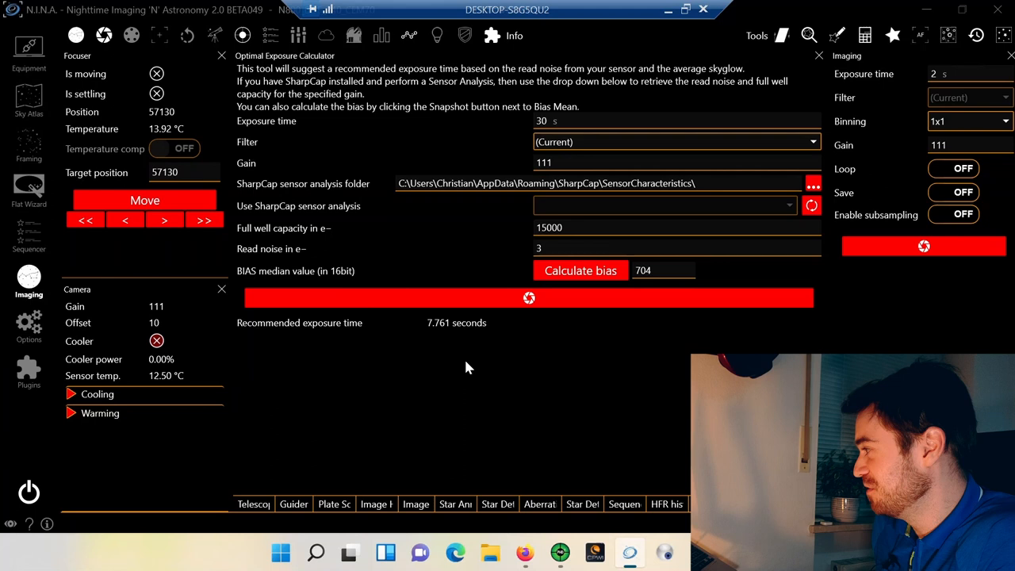
mouse_move(435, 343)
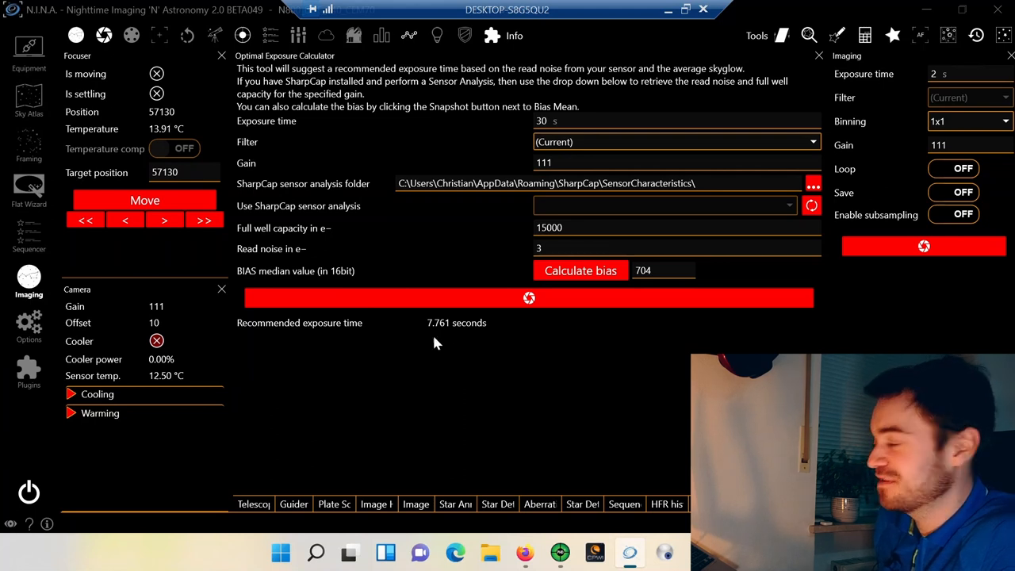
mouse_move(470, 351)
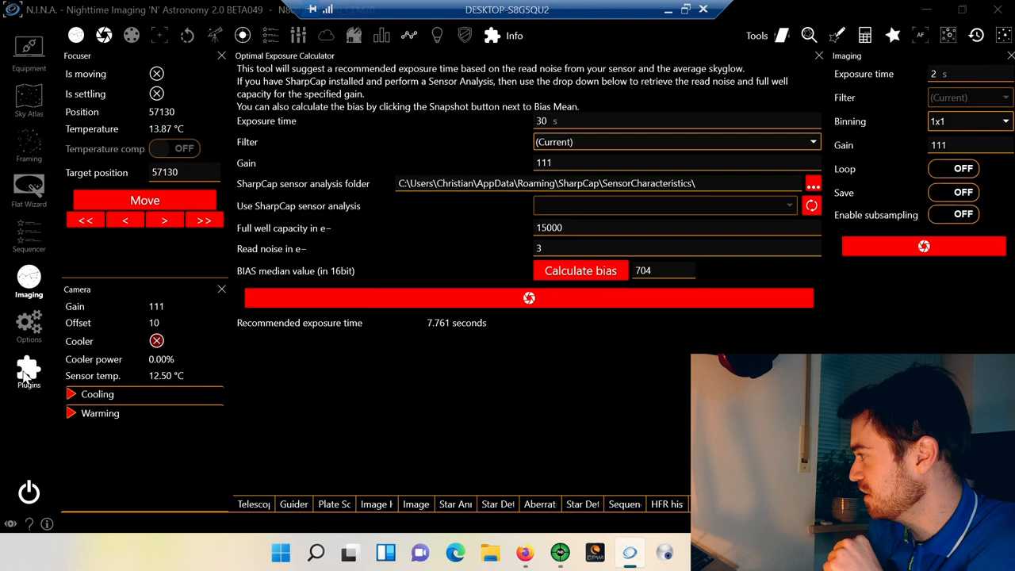
Open the installed plugins overview and scroll through the Exposure Calculator description
left_click(28, 373)
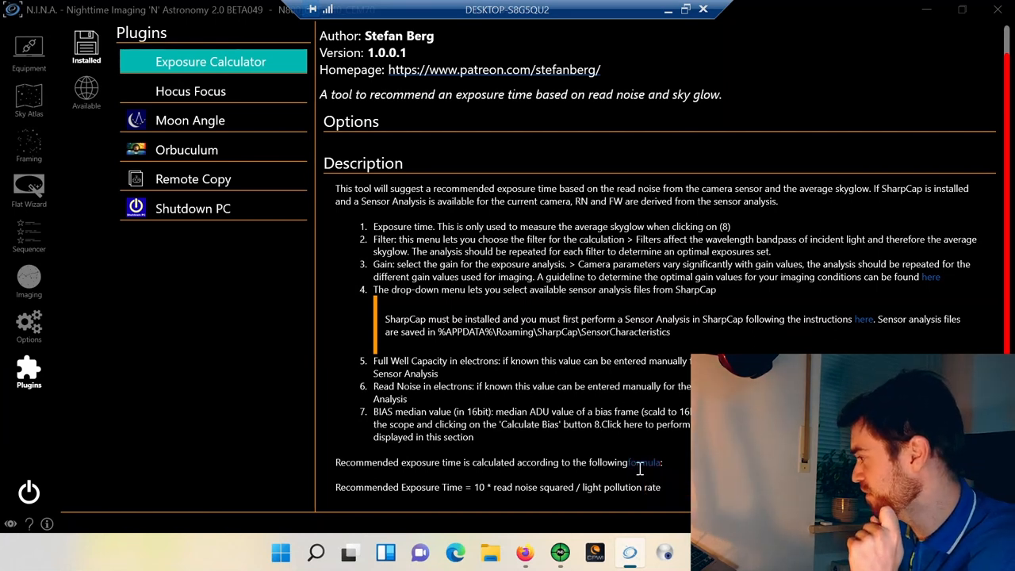
scroll("down", 3)
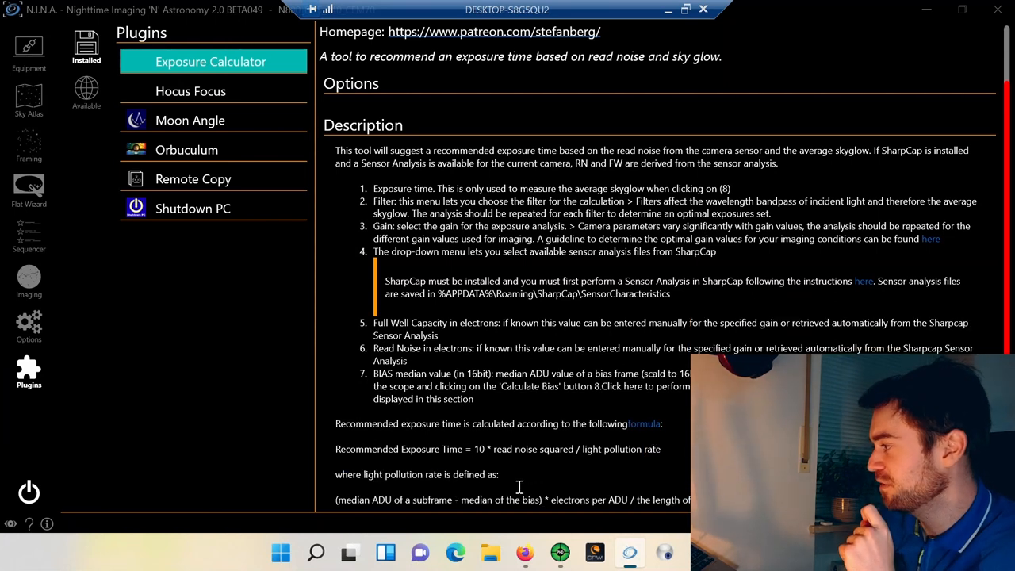
scroll("down", 3)
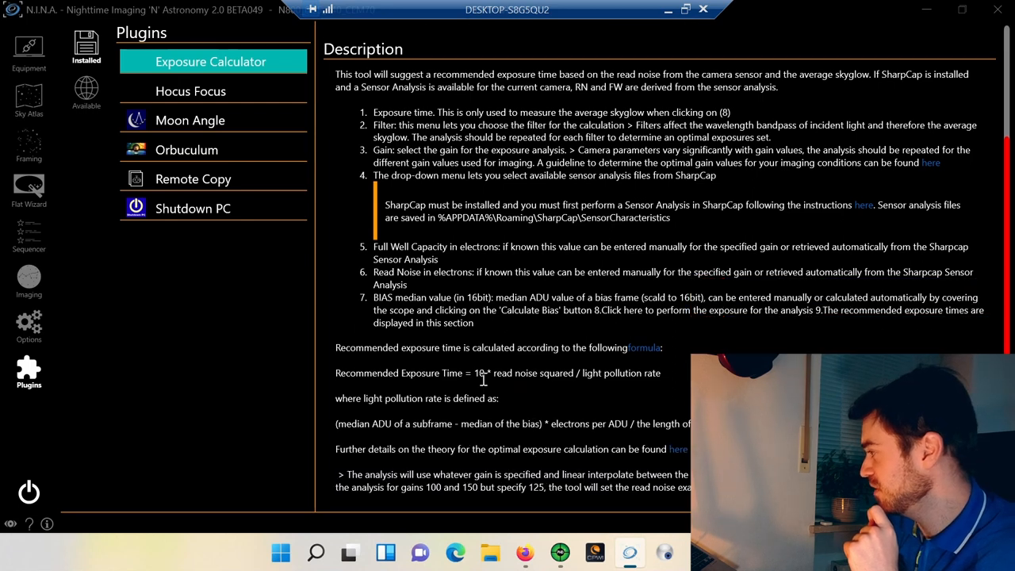
scroll("down", 3)
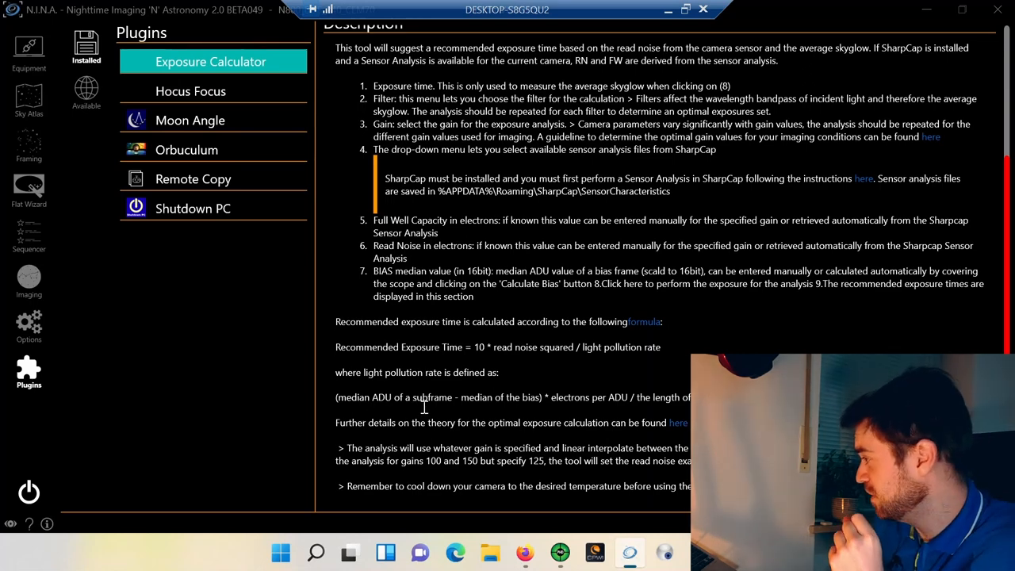
mouse_move(493, 454)
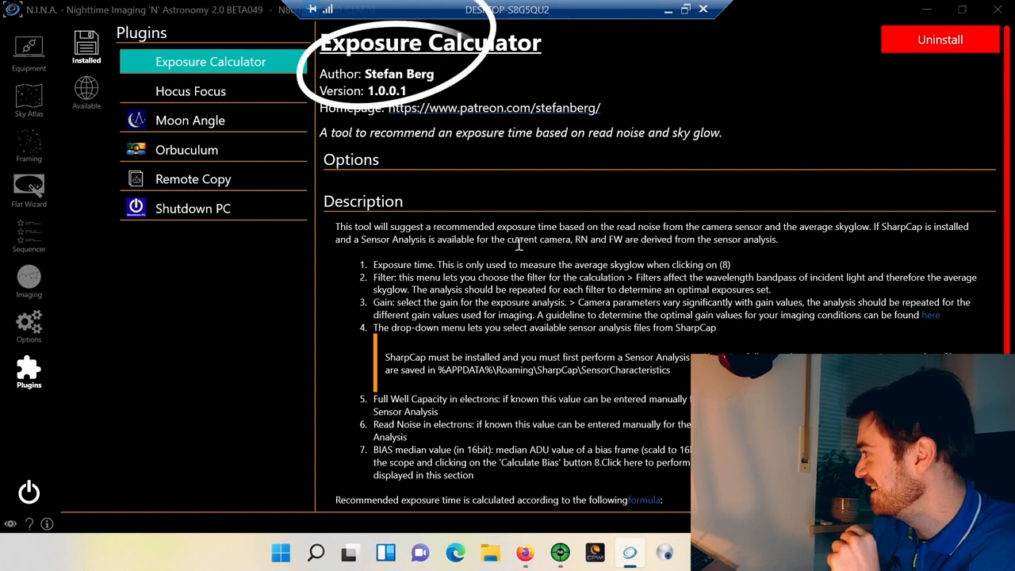
scroll("down", 3)
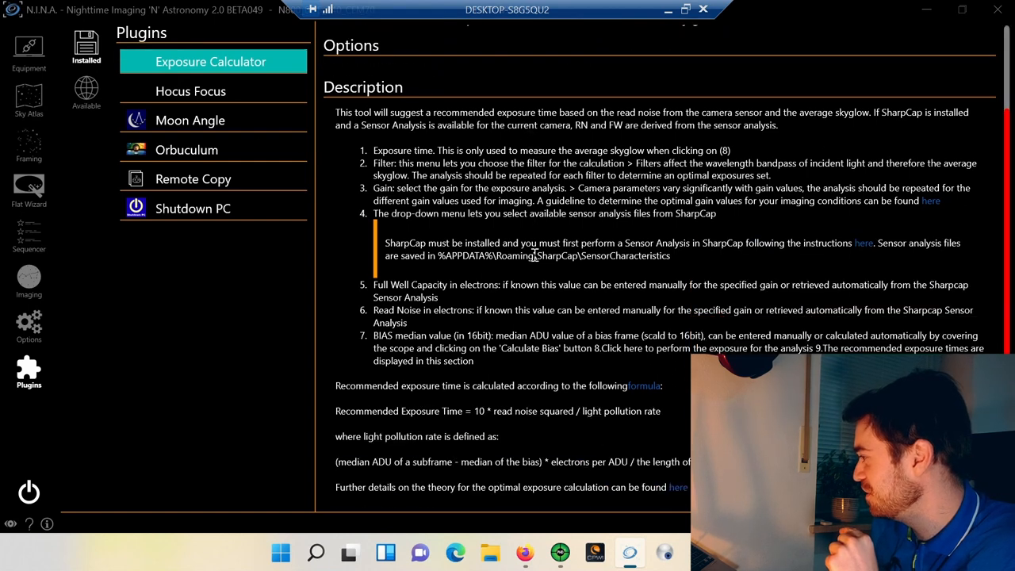